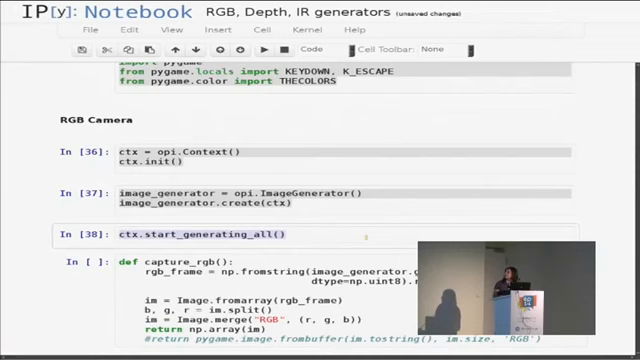
- Scroll to the capture_rgb() cells and view the plotted RGB camera frame
scroll("down", 3)
type("#")
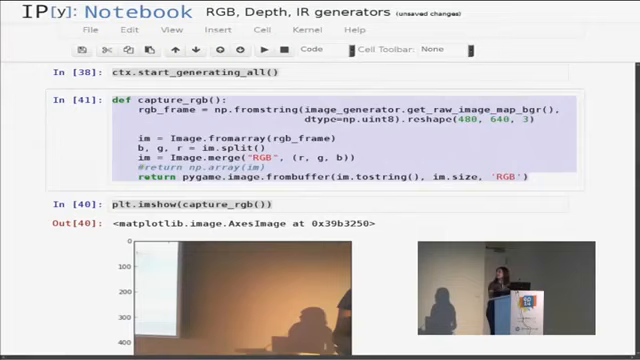
- Scroll to the 'Now a live cam' pygame loop streaming capture_rgb frames
scroll("down", 3)
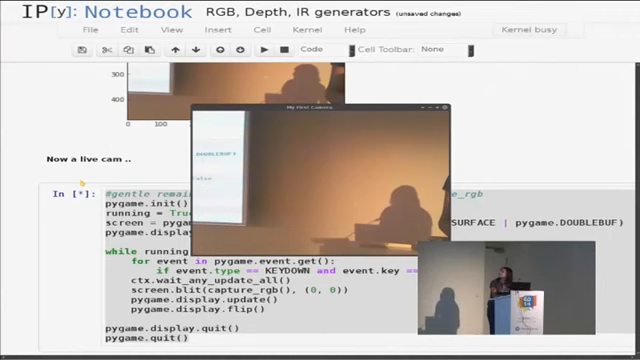
- Scroll to the capture_depth() cell and its plotted depth map
scroll("down", 3)
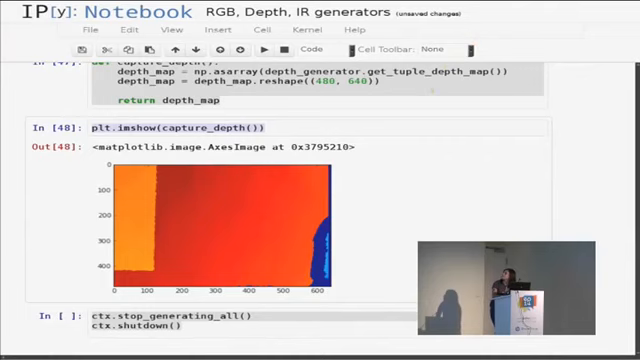
- Scroll through the IRGenerator setup and the plotted capture_IR() frame
scroll("down", 3)
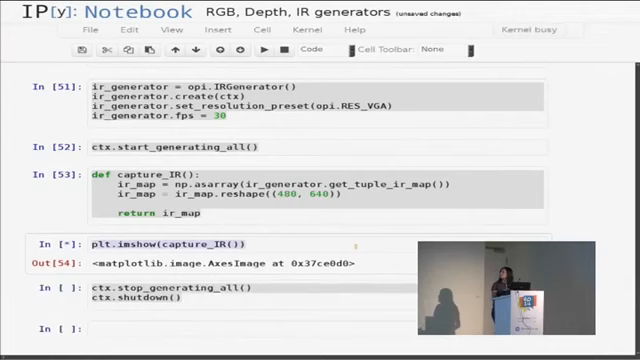
scroll("down", 3)
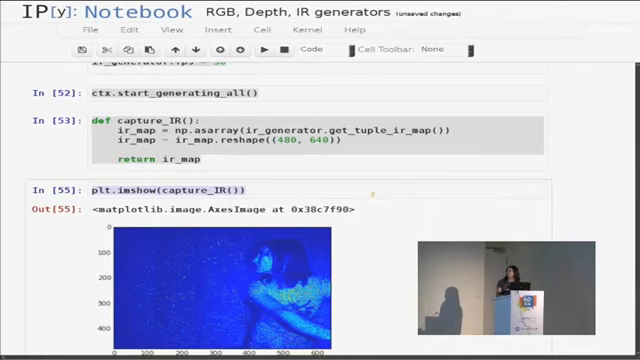
- Scroll into the Skeleton & Pose notebook's context and generator cells
scroll("down", 3)
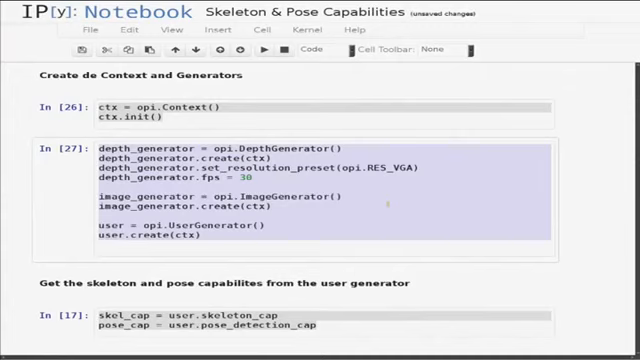
- Scroll to the skel_cap and pose_cap assignments and callback definitions
scroll("down", 3)
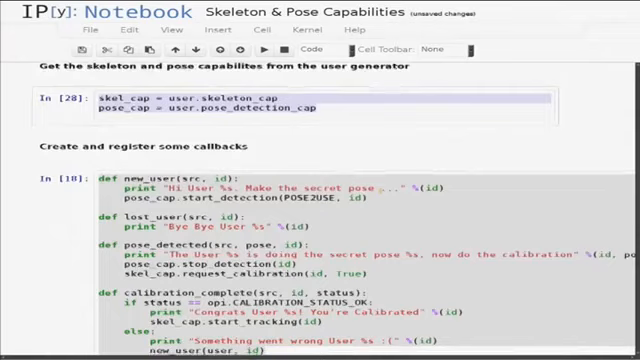
scroll("down", 3)
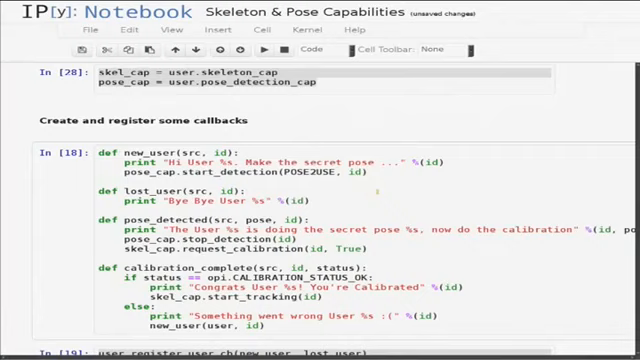
- Scroll through the callback registration and SKEL_PROFILE_ALL cells to the pygame loop
scroll("down", 3)
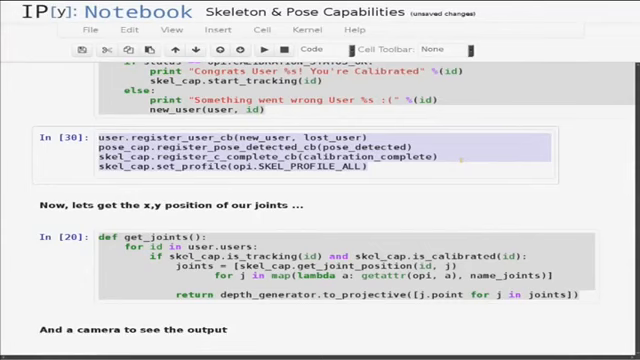
scroll("down", 3)
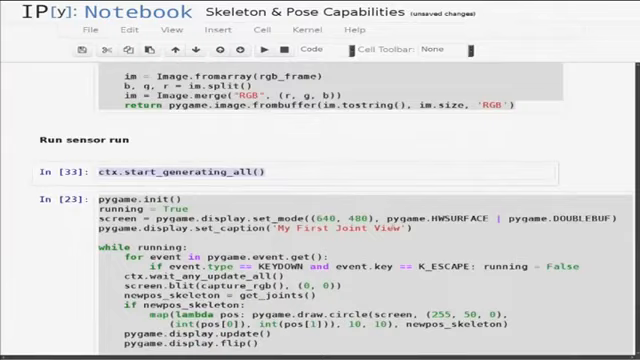
scroll("down", 3)
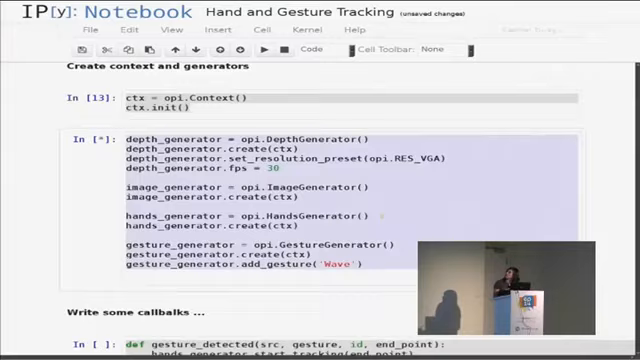
- Scroll through the gesture/hand callback definitions and their register_gesture_cb / register_hand_cb cell
scroll("down", 3)
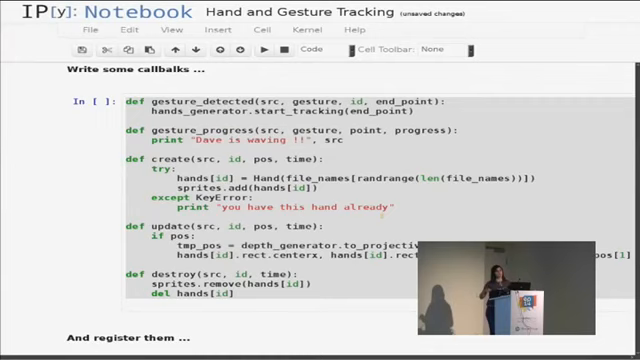
scroll("down", 3)
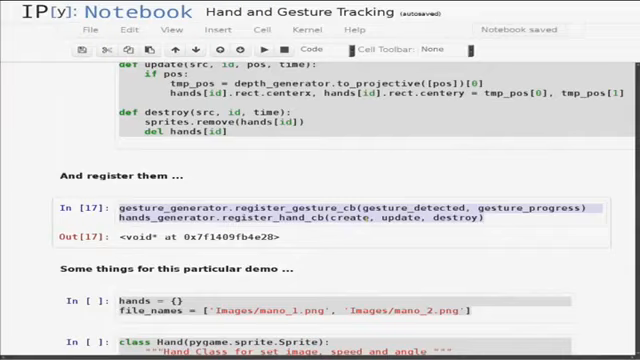
scroll("down", 3)
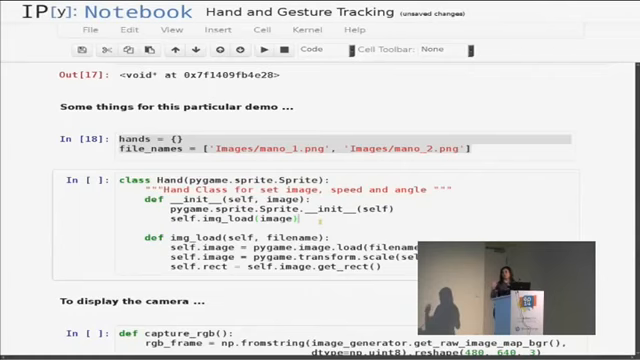
- Scroll past the hands dictionary, Hand sprite class and capture_rgb cells
scroll("down", 3)
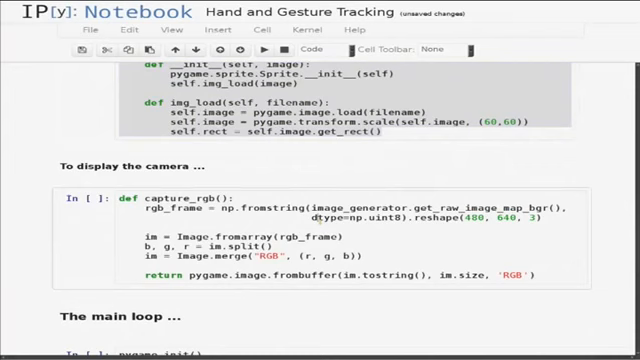
scroll("down", 3)
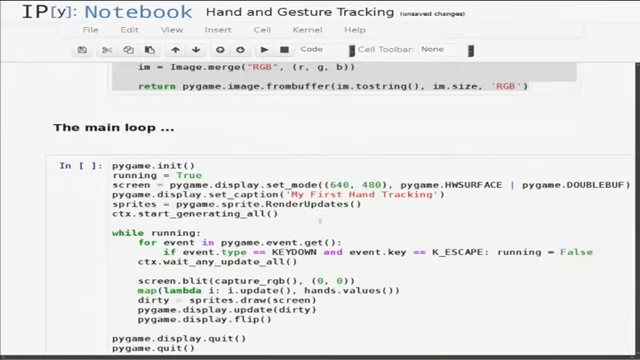
- Select the pygame main loop cell to launch the hand-tracking camera window
scroll("down", 3)
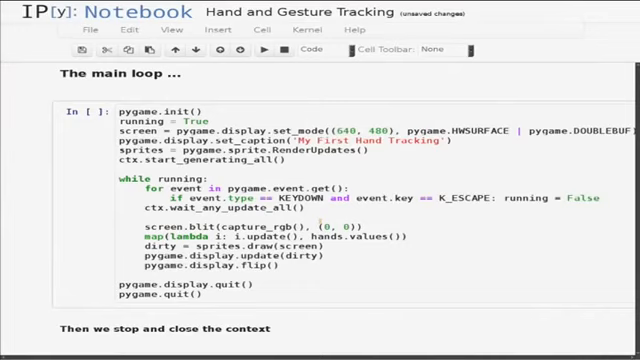
left_click(264, 54)
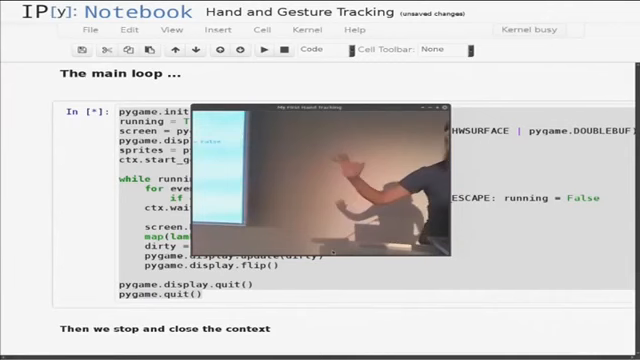